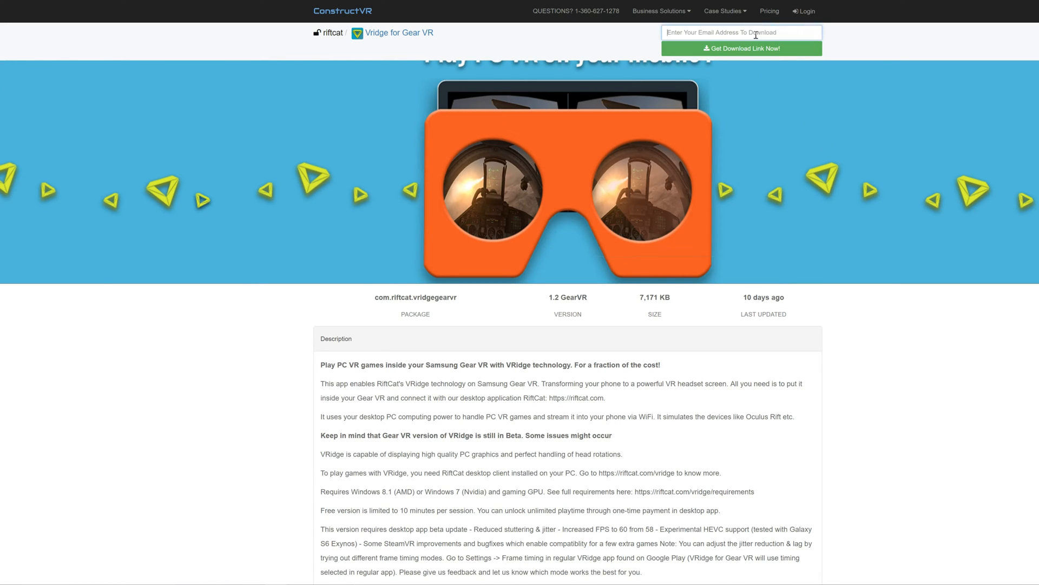
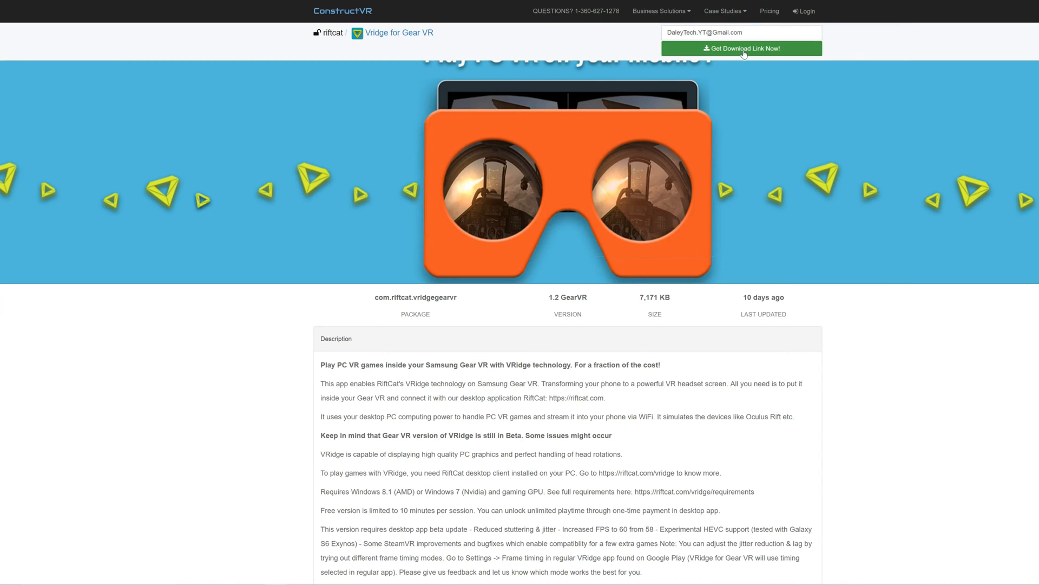
# Enter the email address (Dai...YT@...) and request the VRidge for Gear VR download link.
pyautogui.click(741, 47)
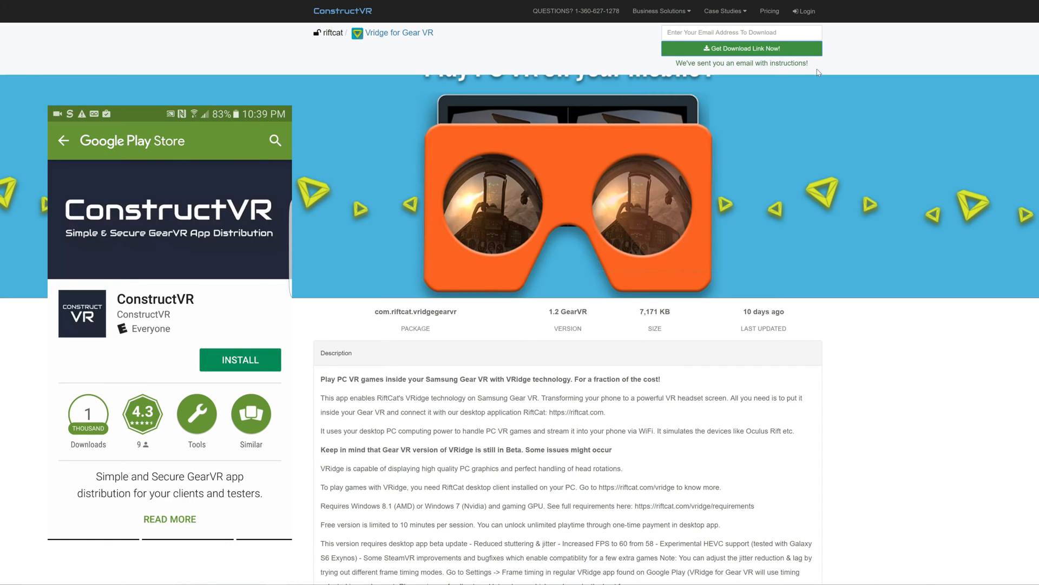
# Install the ConstructVR phone app and sign in with username 'Daley'.
pyautogui.click(239, 359)
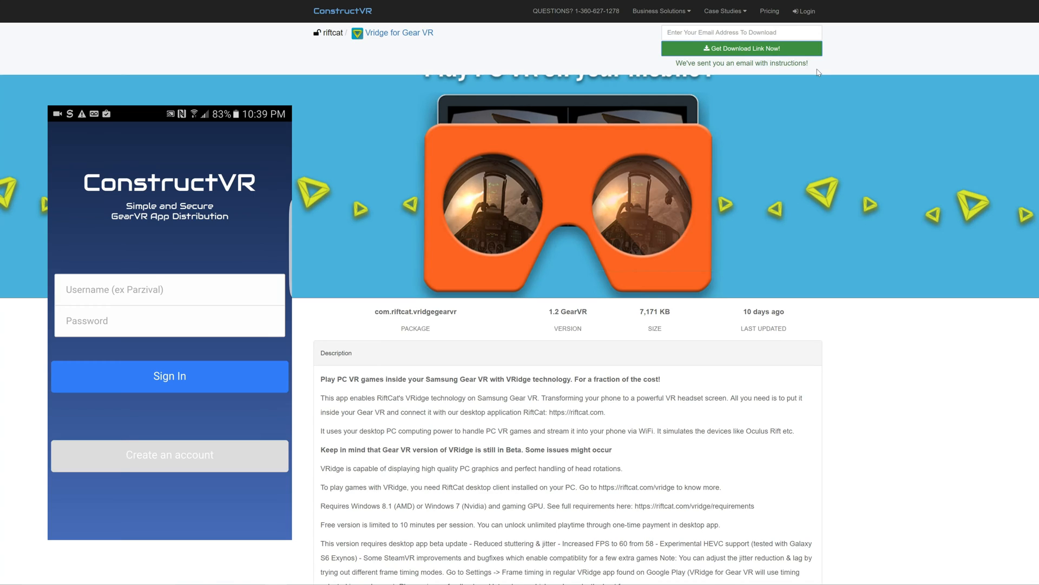
pyautogui.click(169, 455)
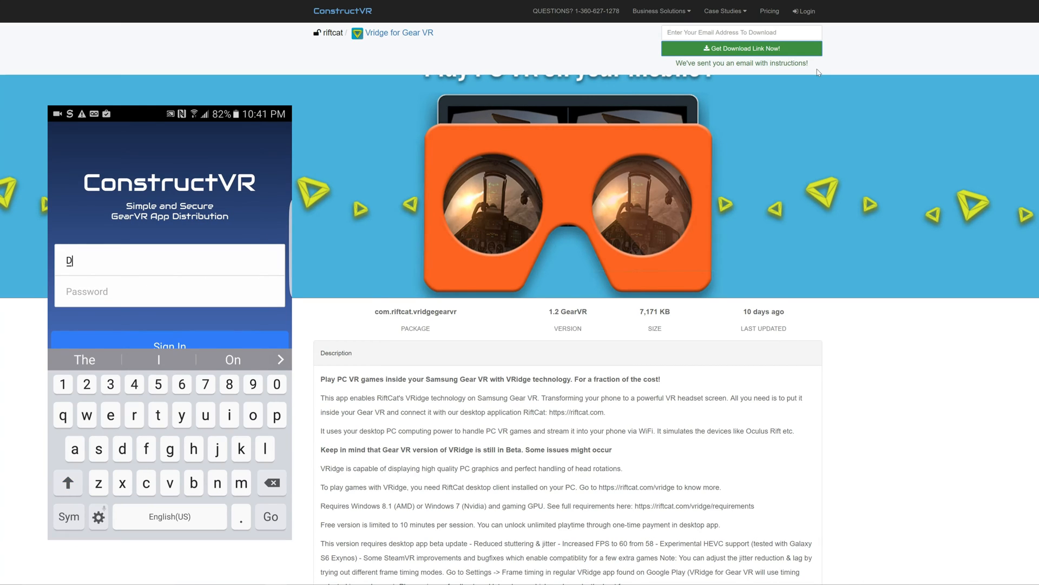
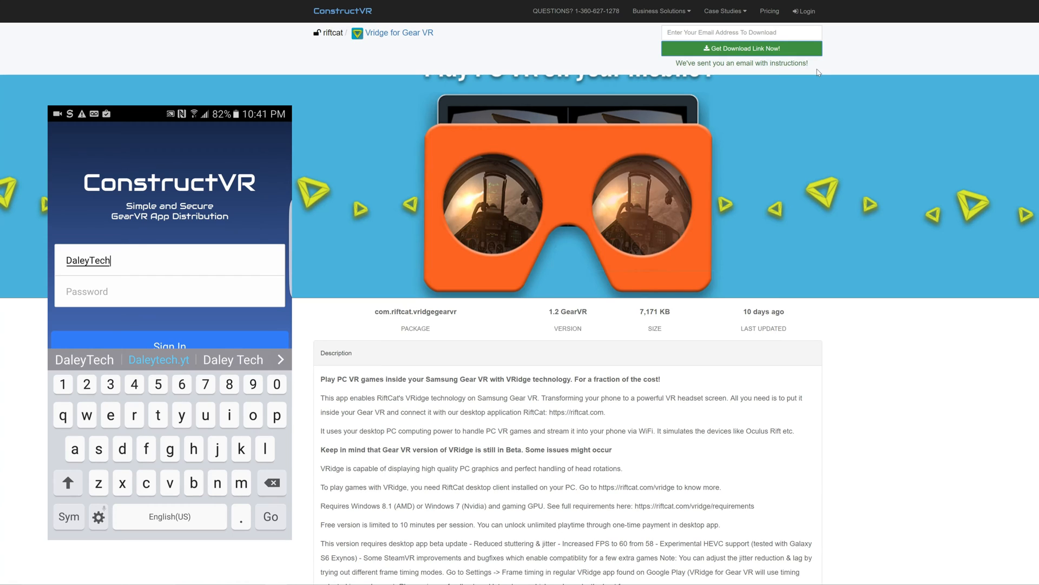
pyautogui.click(169, 346)
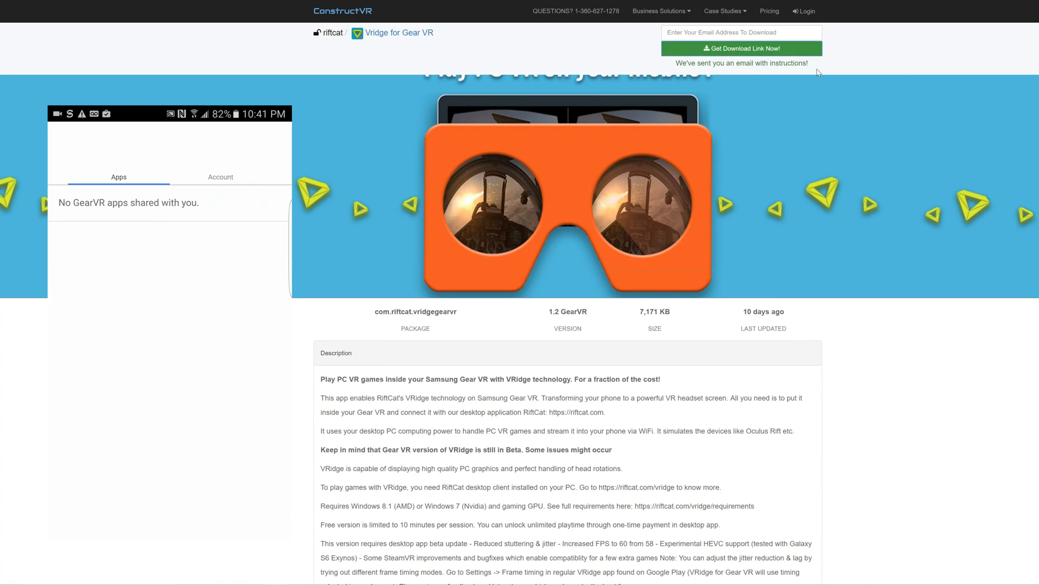
# Refresh the apps list, open Vridge for Gear VR, and accept its invite.
pyautogui.click(119, 167)
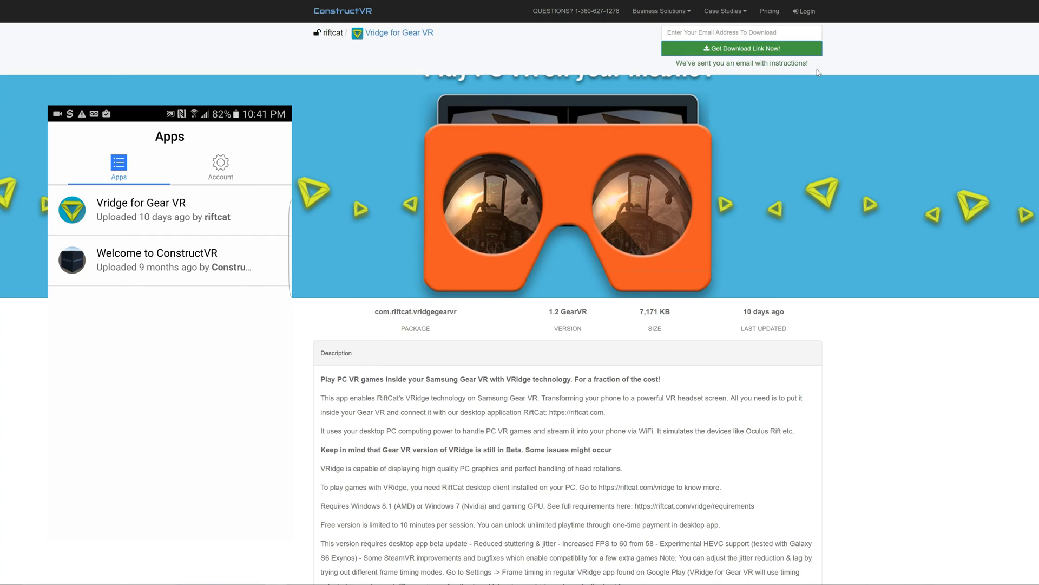
pyautogui.click(140, 209)
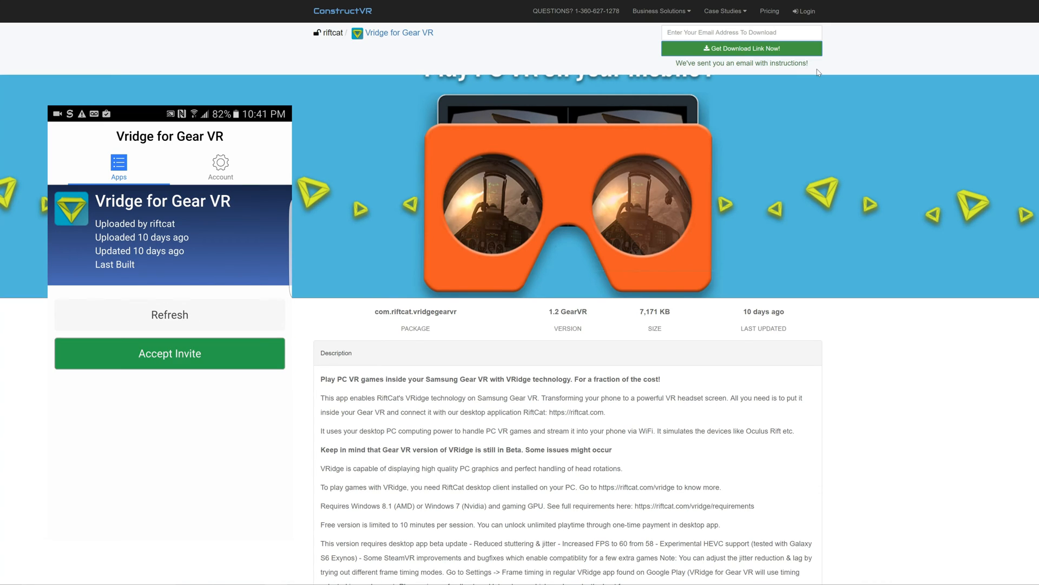
pyautogui.click(169, 353)
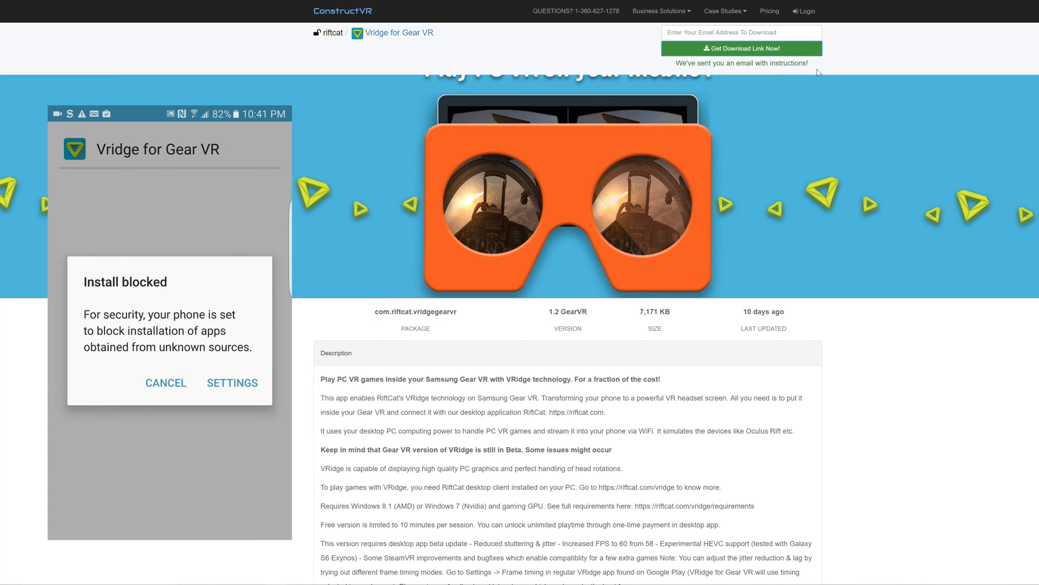
# Enable Unknown sources for this installation only and install Vridge for Gear VR.
pyautogui.click(165, 383)
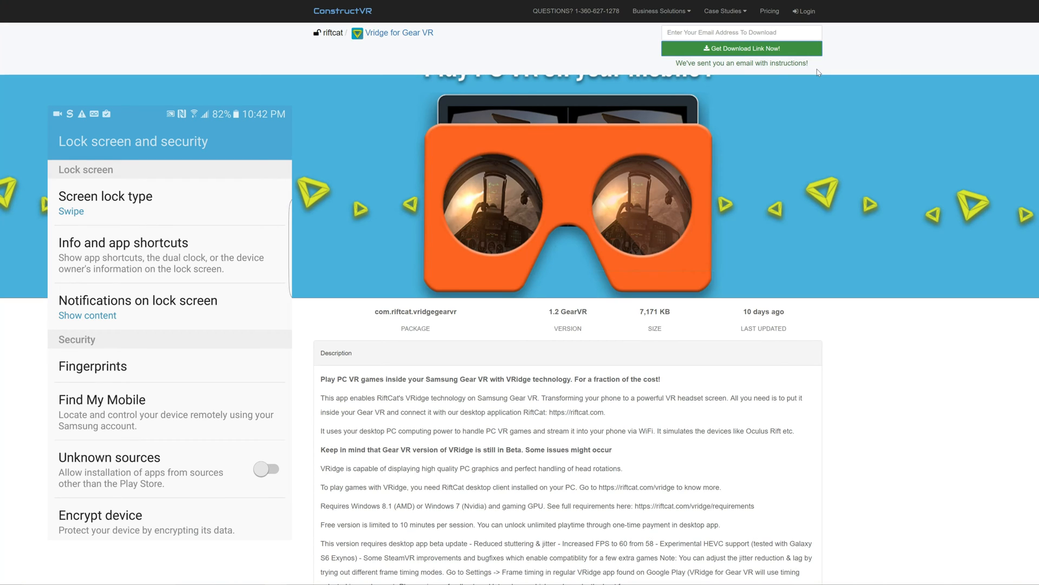
pyautogui.scroll(-3)
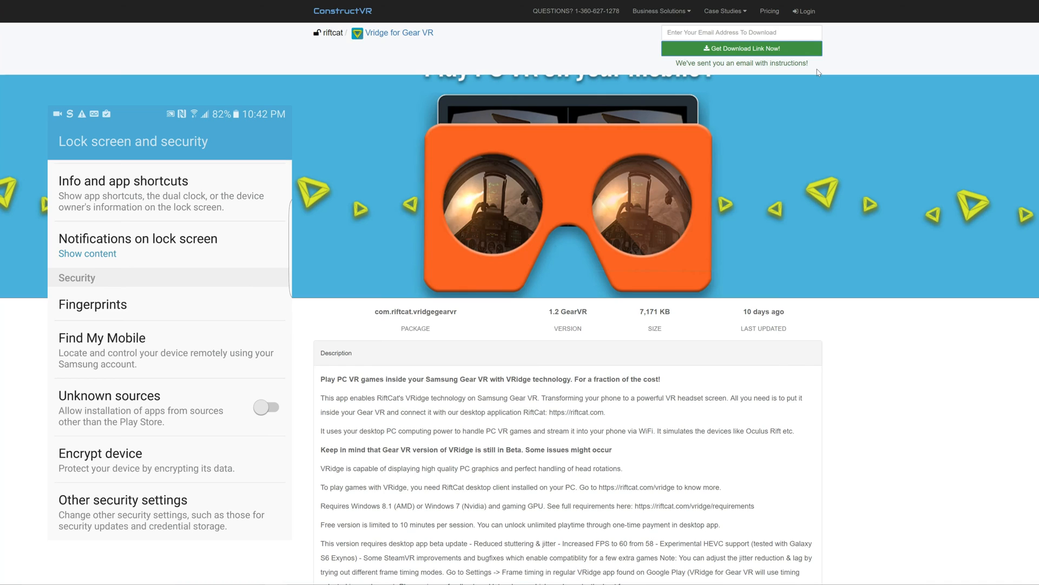
pyautogui.click(267, 407)
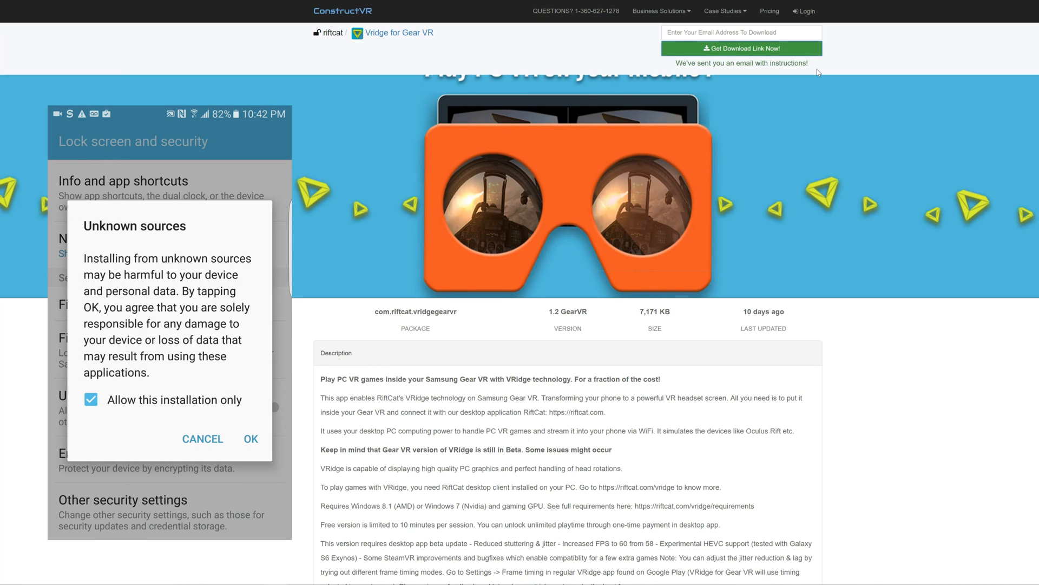
pyautogui.click(250, 439)
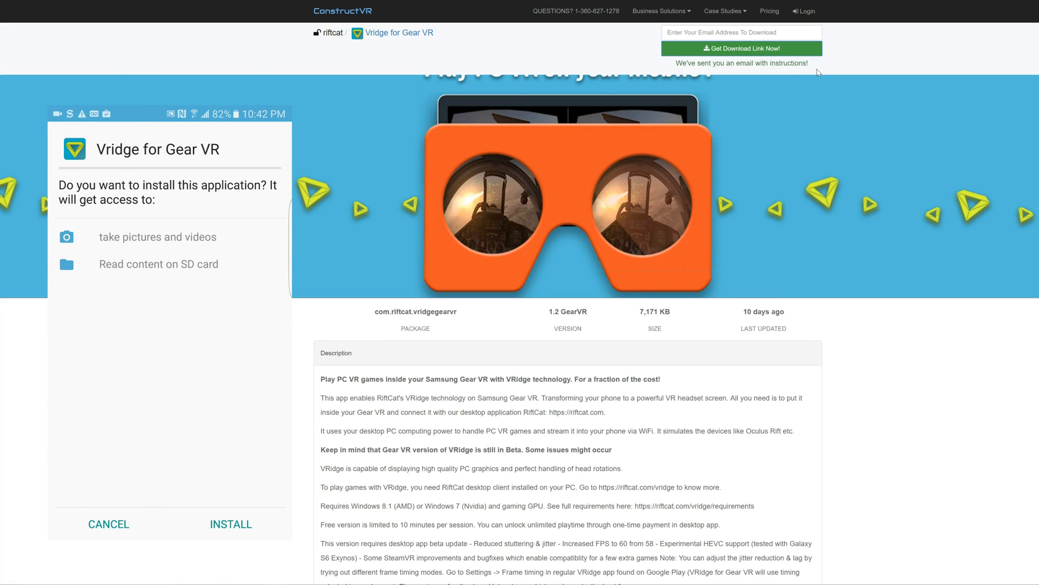
pyautogui.click(231, 524)
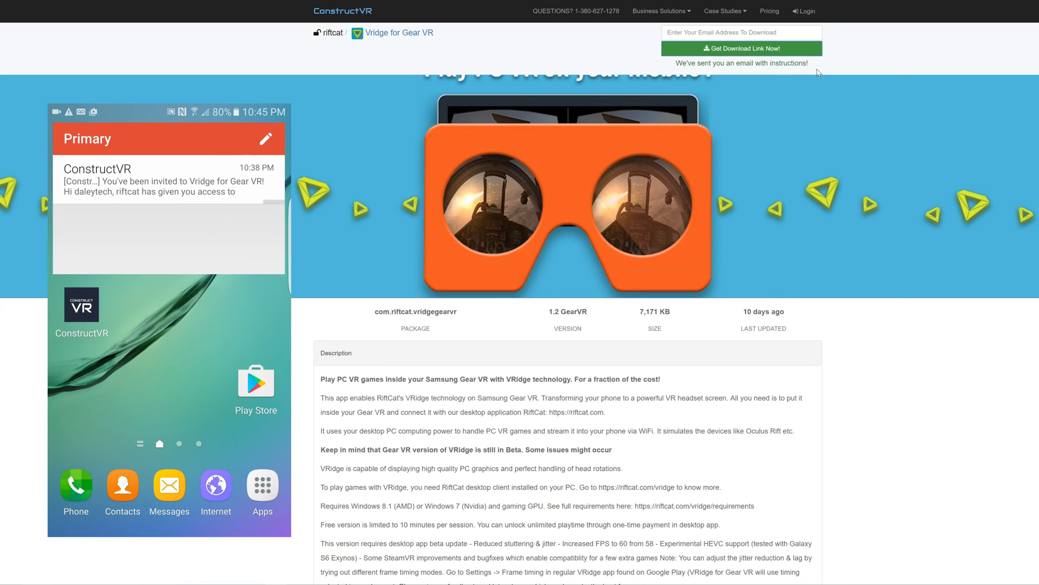
# Launch Vridge for Gear VR from the home screen icon.
pyautogui.click(263, 487)
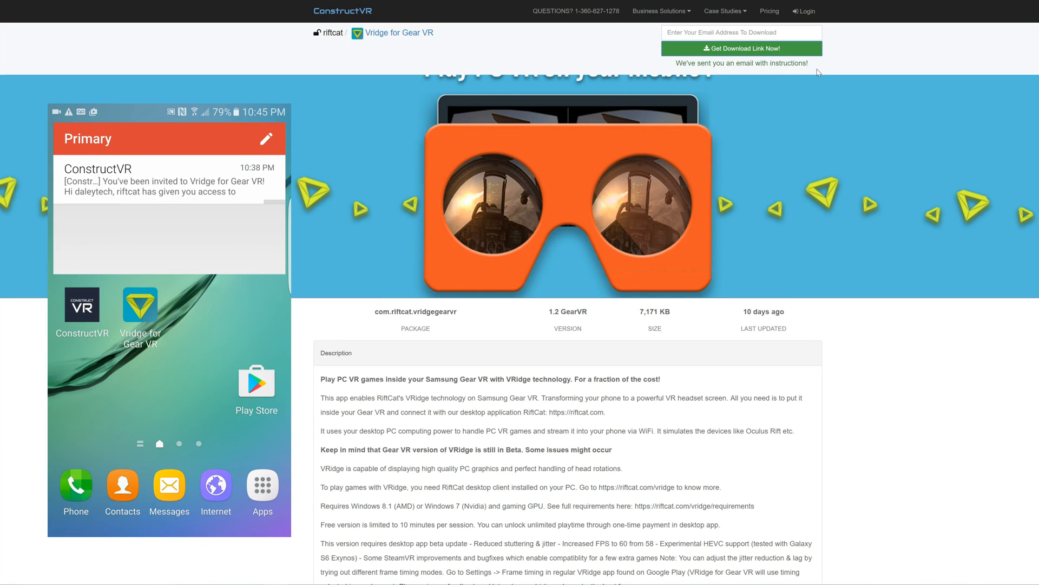
pyautogui.click(140, 306)
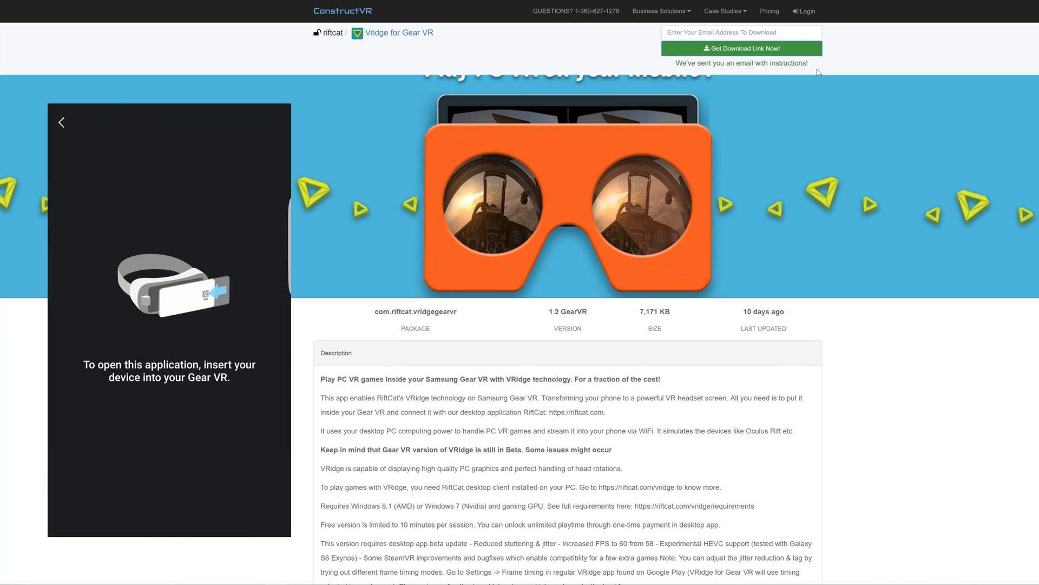